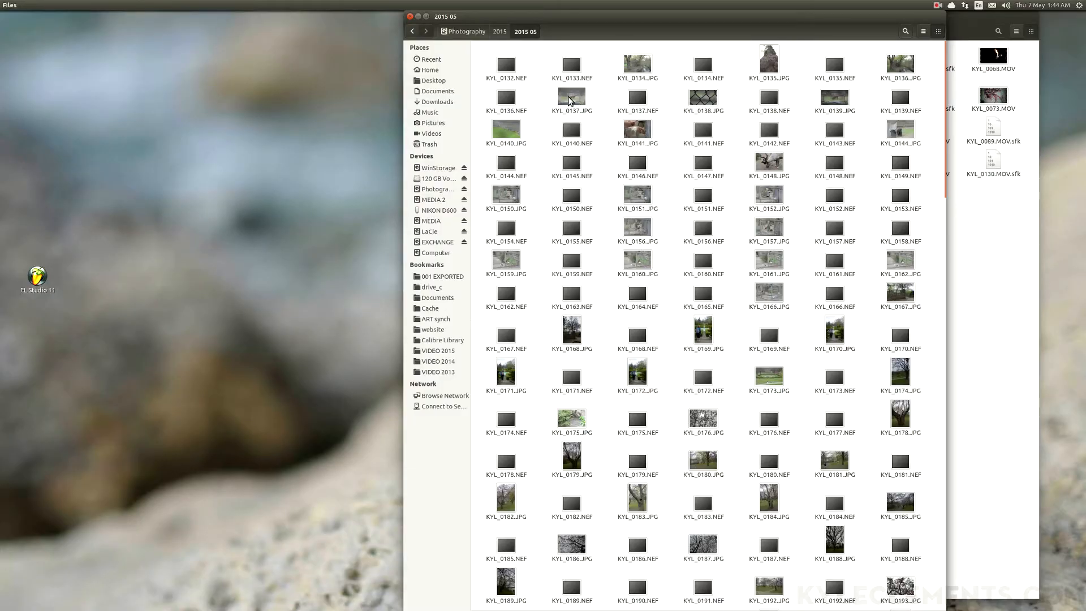
Select KYL_0140.NEF, then open a terminal in the 2015 05 photo folder
{"action": "left_click", "coordinate": [571, 129]}
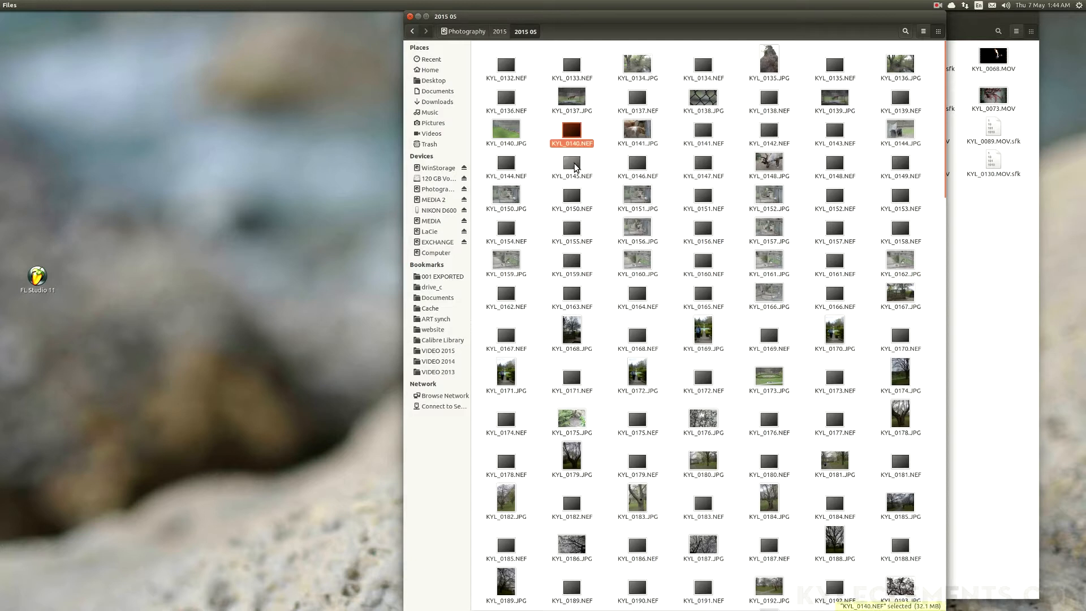
{"action": "left_click", "coordinate": [702, 194]}
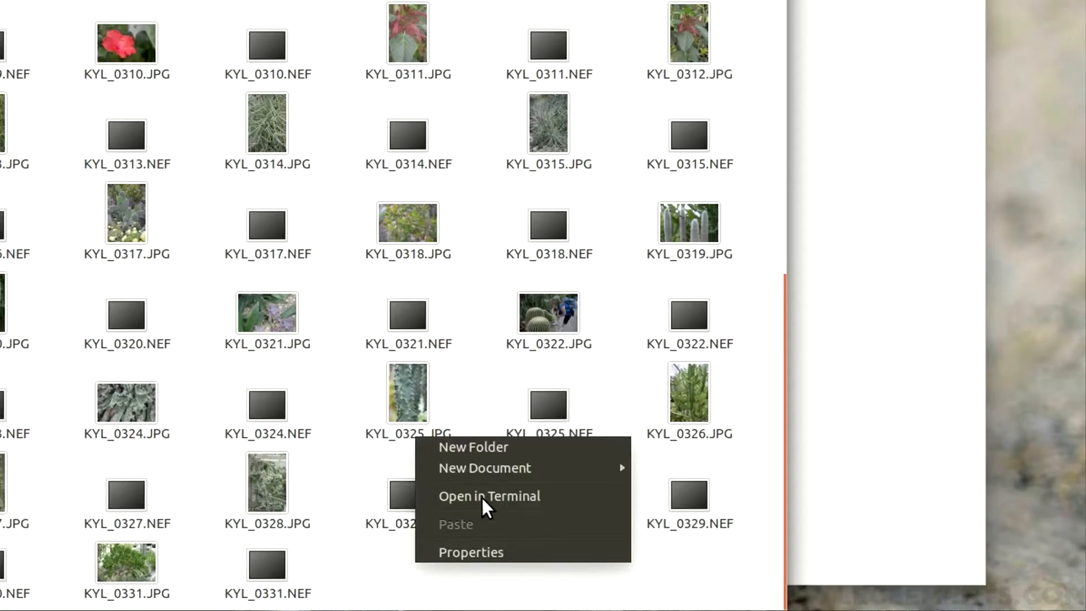
{"action": "left_click", "coordinate": [489, 496]}
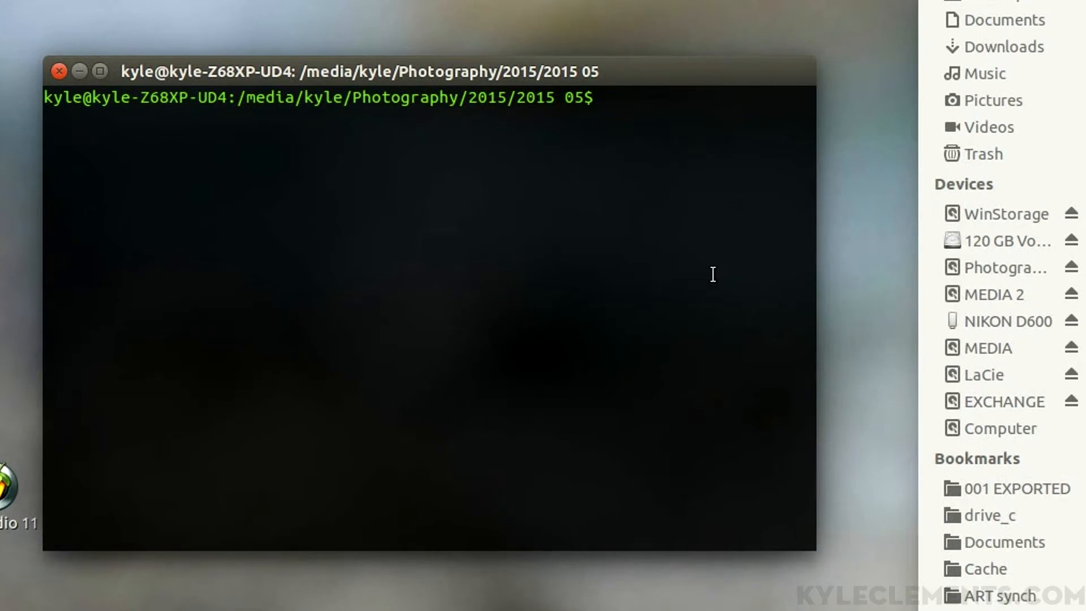
Enter 'TrashSingleTwin.sh NEF JPG' at the terminal prompt without running it
{"action": "type", "text": "TrashSingleTwin.sh NEF JPG"}
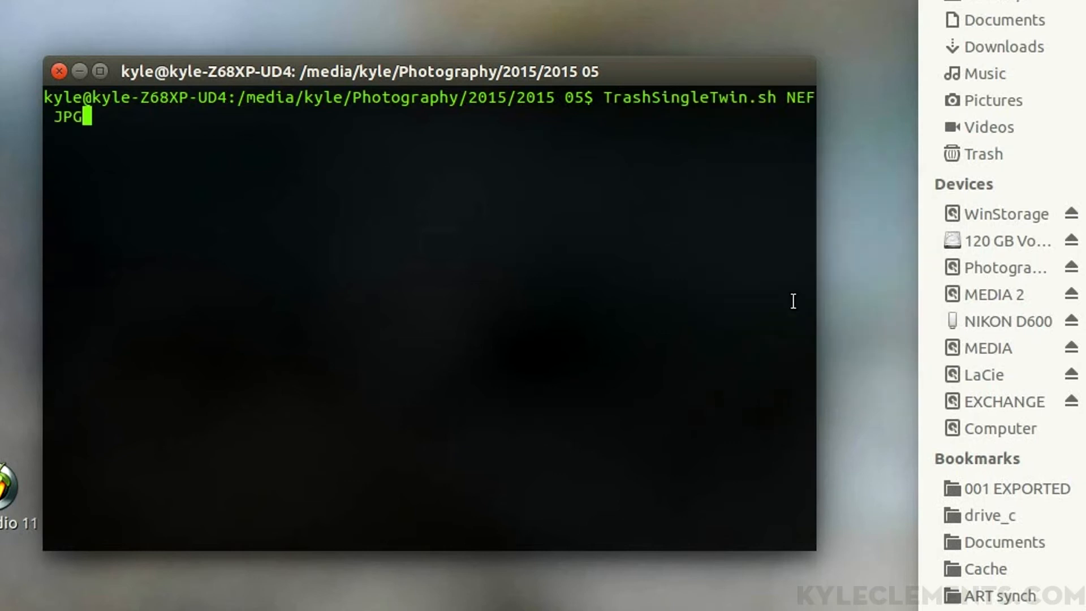